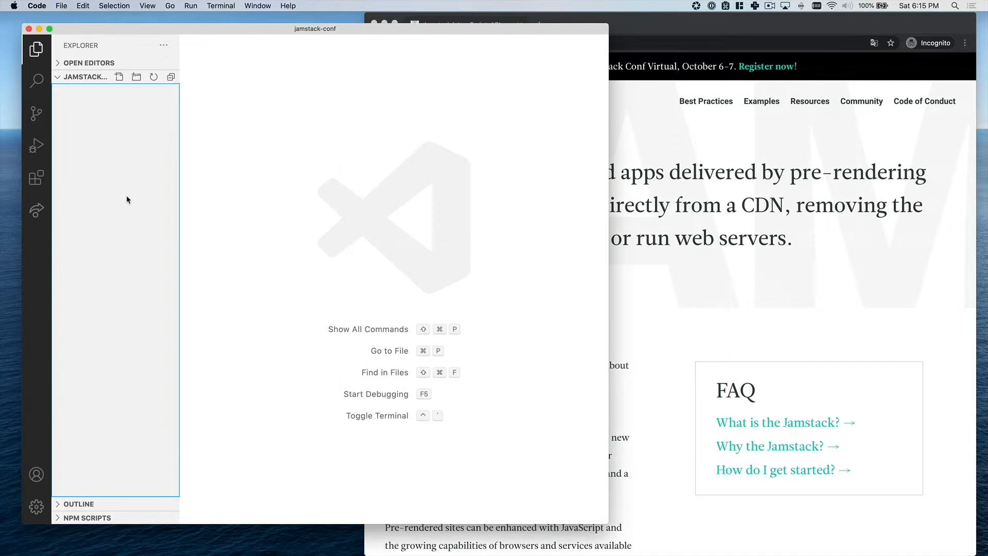
Step: Create a new file named index.html in the jamstack-conf project
click(119, 77)
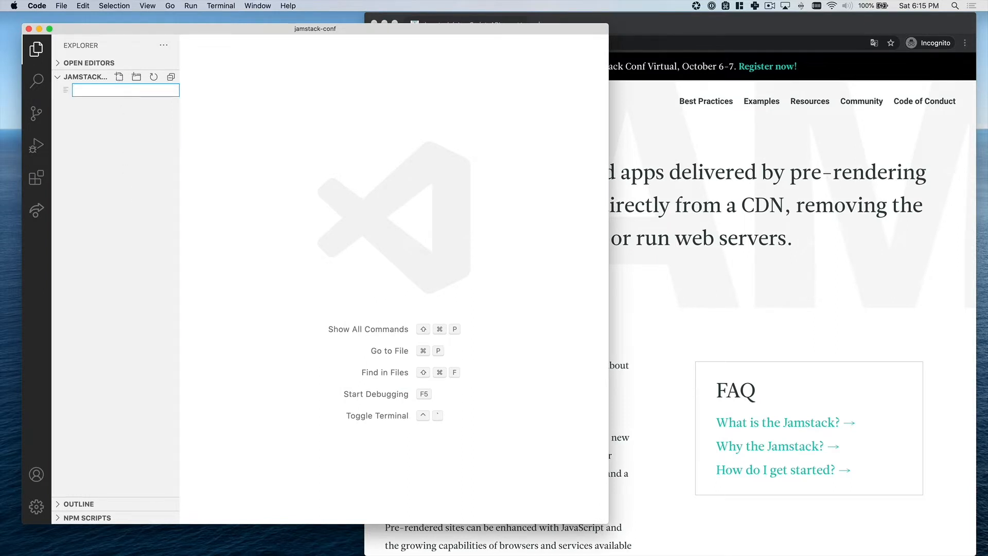
text(index.html)
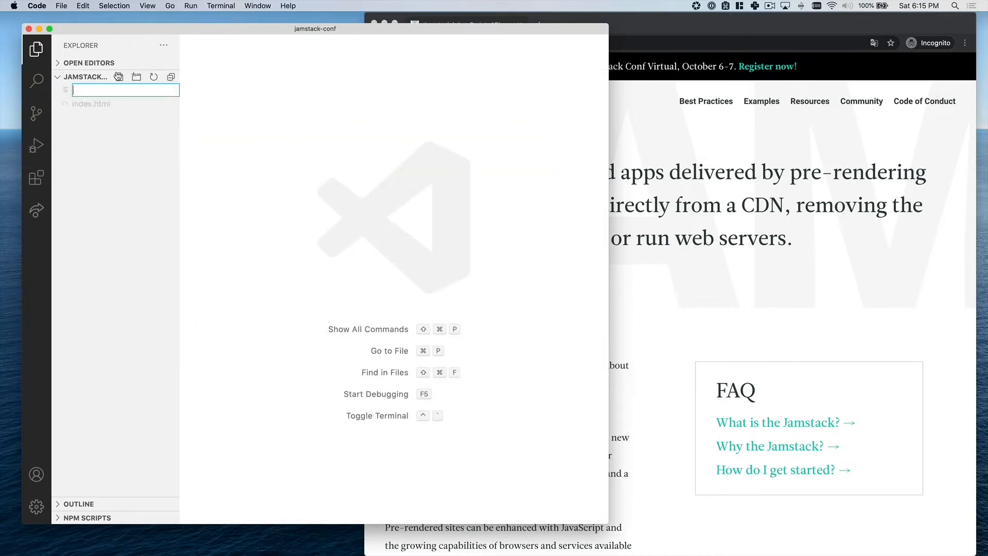
Step: Name the file _redirects and add a /* proxy rule to jamstack.org
text(_redirect)
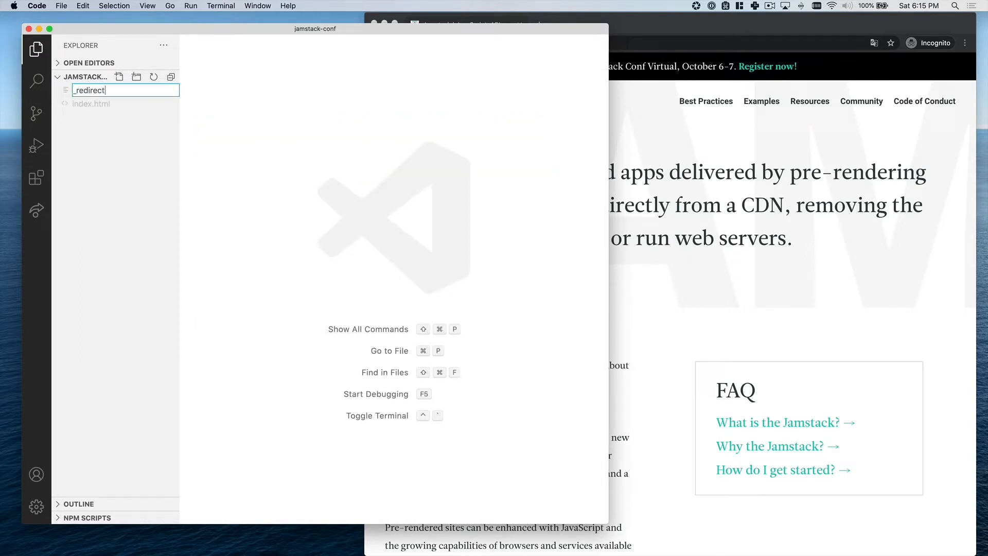
key(Return)
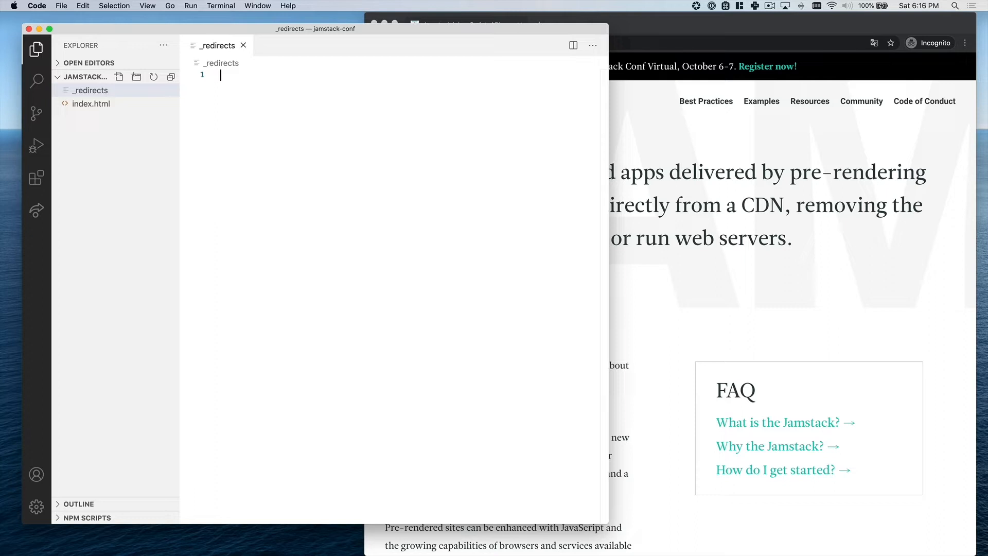
text(/*  https:)
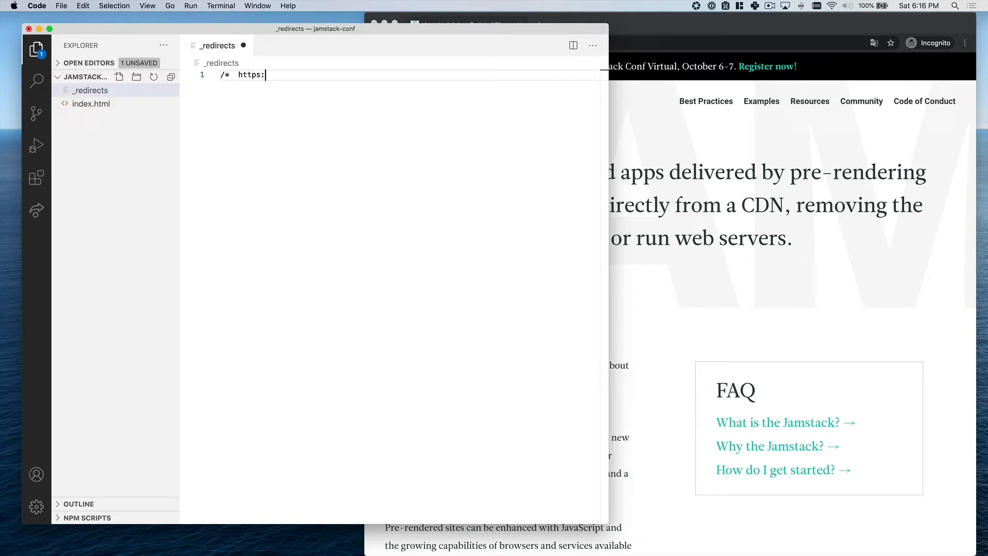
text(//jamst)
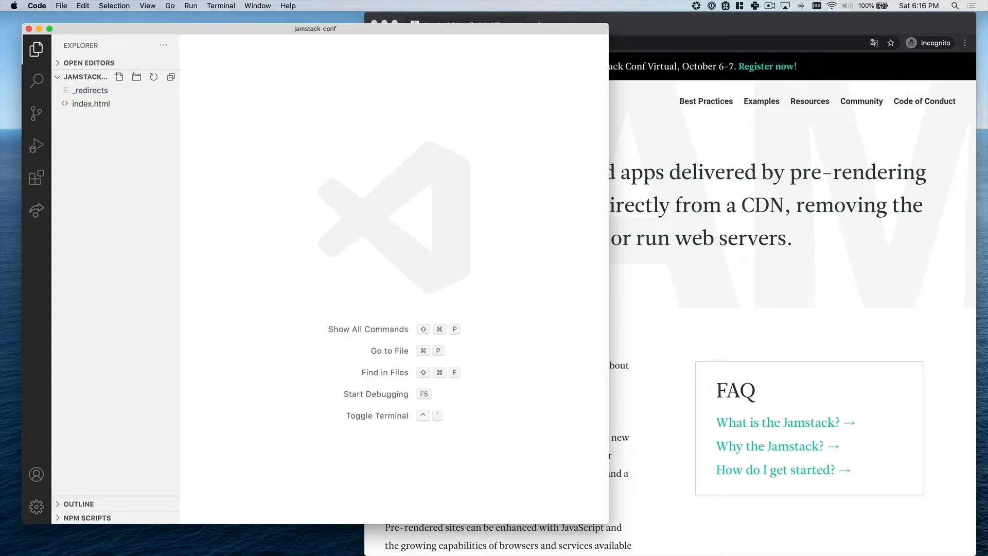
key(ctrl+`)
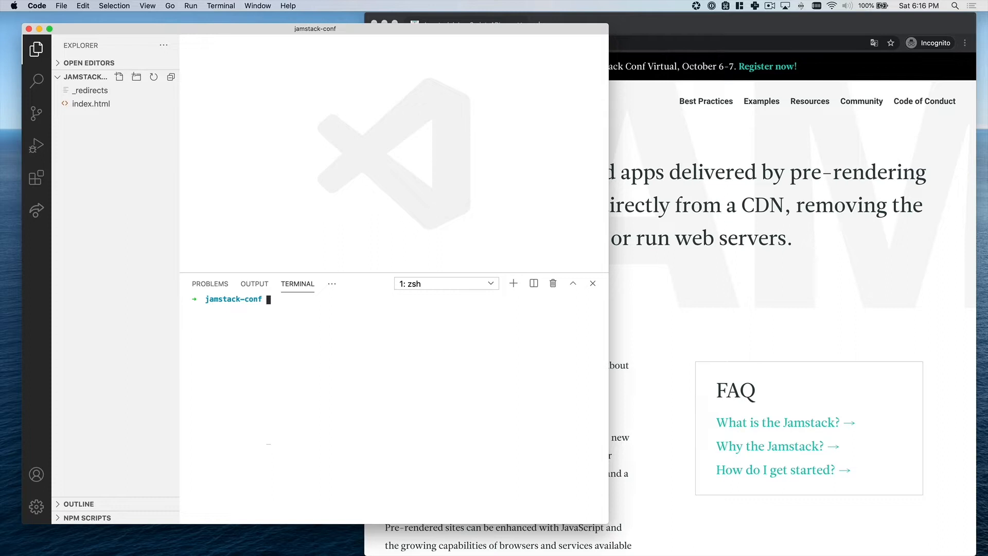
text(netlify)
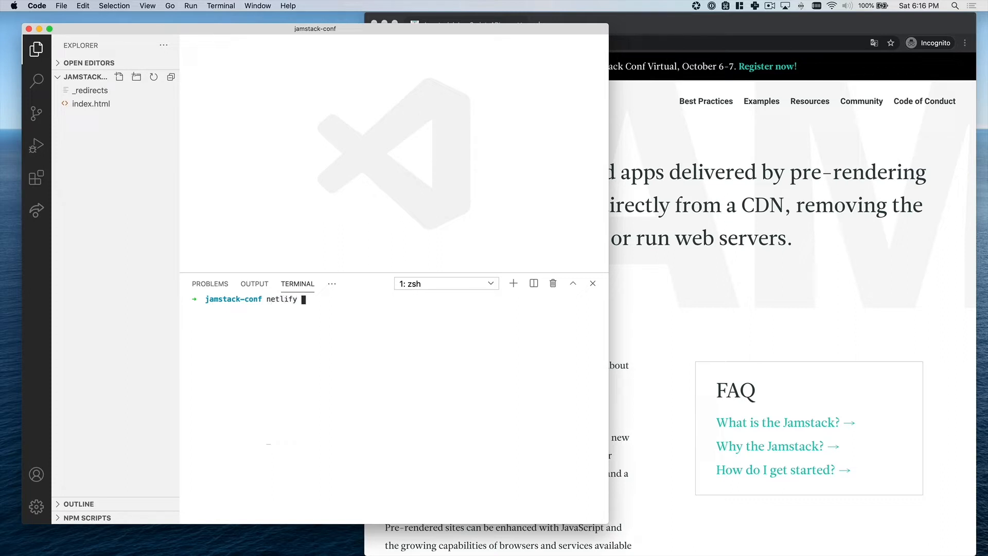
text(link --id 93194b47-2431-4013-b64c-86e6754fc2b7)
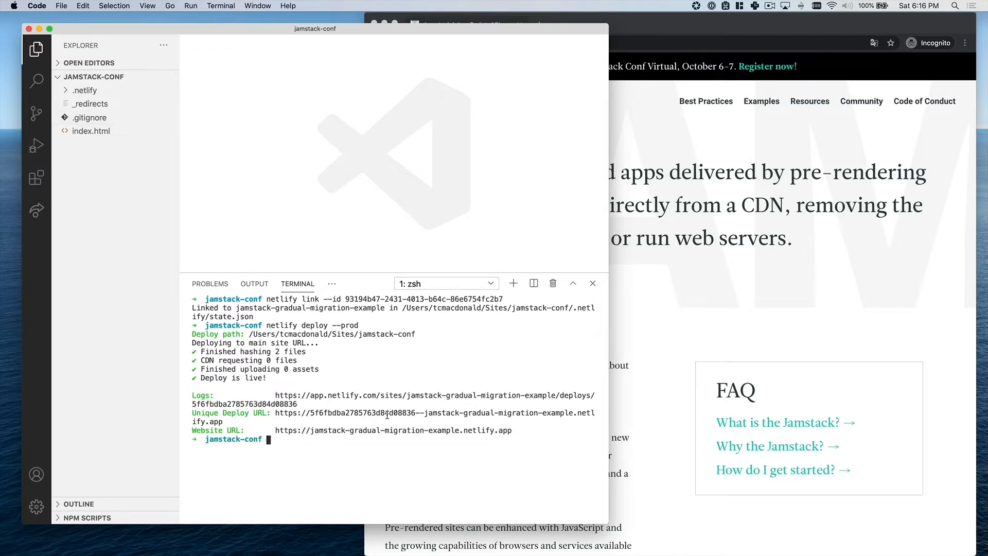
right_click(393, 430)
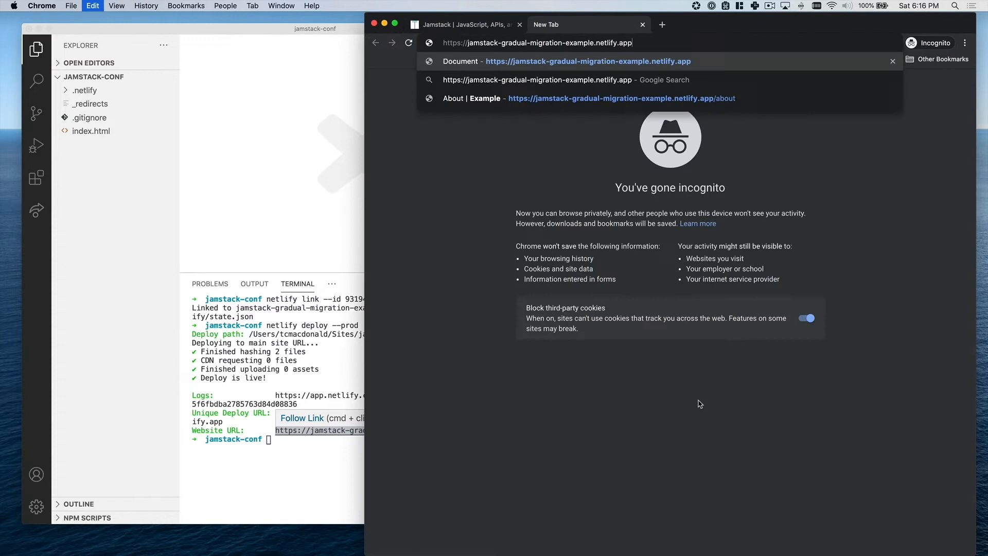
Step: Load the deployed Netlify site's URL in Chrome
key(Enter)
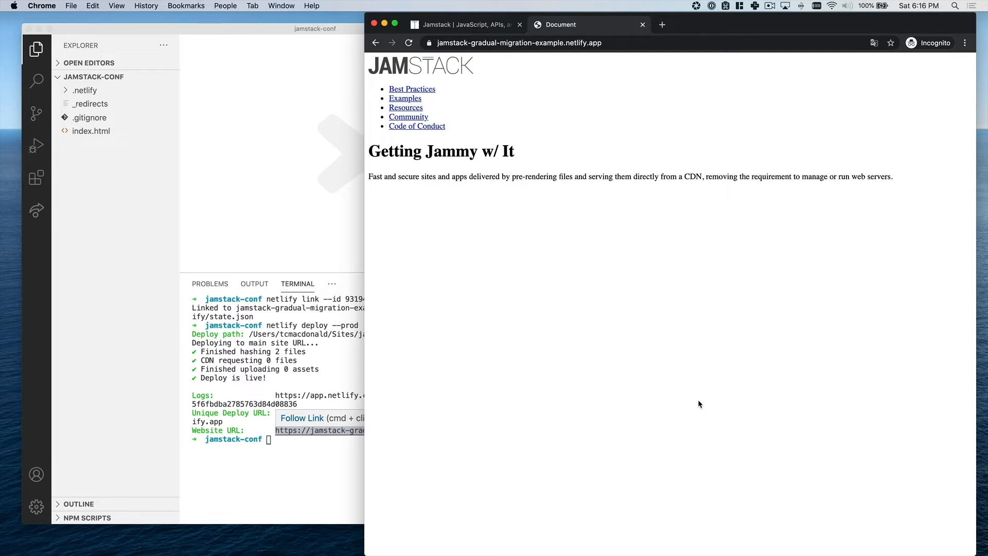
mouse_move(400, 78)
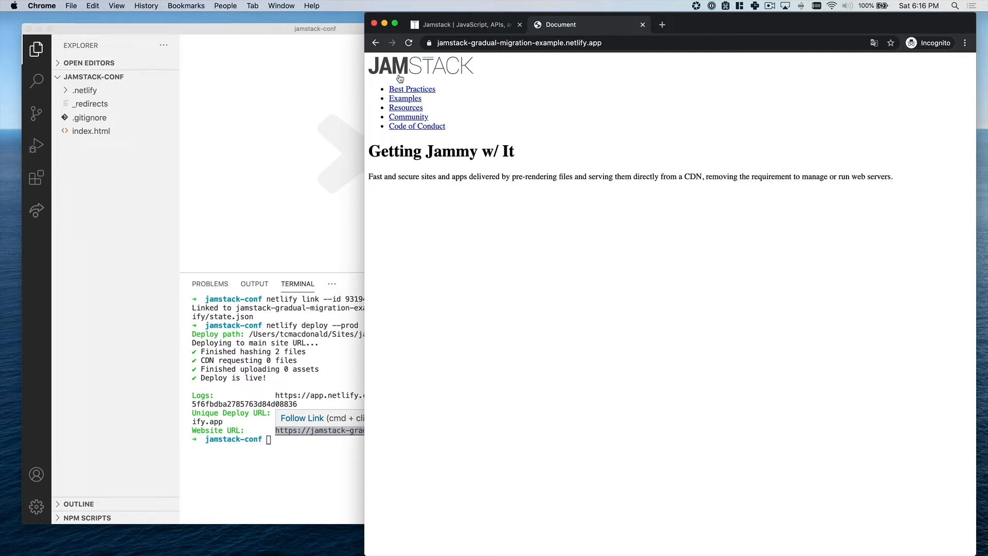
Step: Follow the Resources link to view the proxied jamstack.org Resources page
click(412, 89)
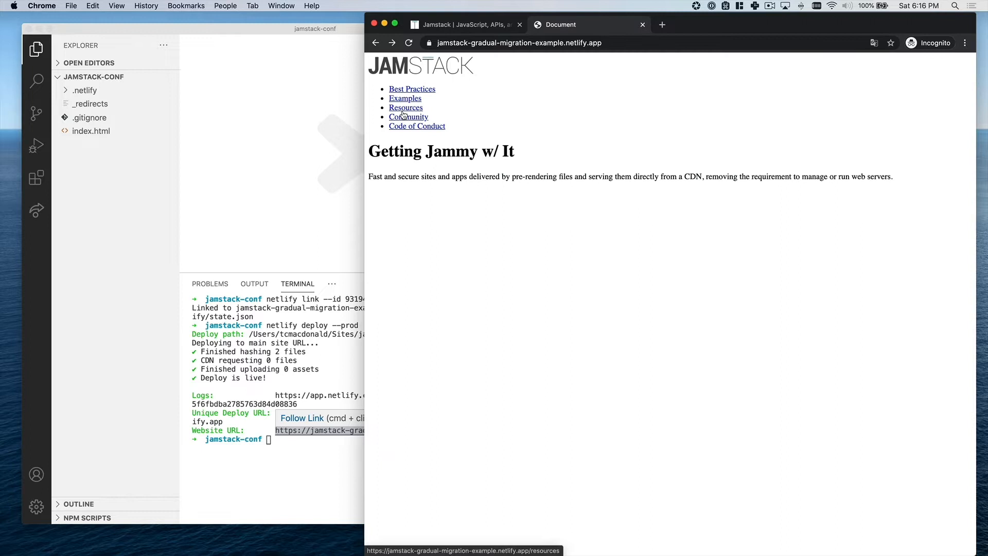
click(406, 107)
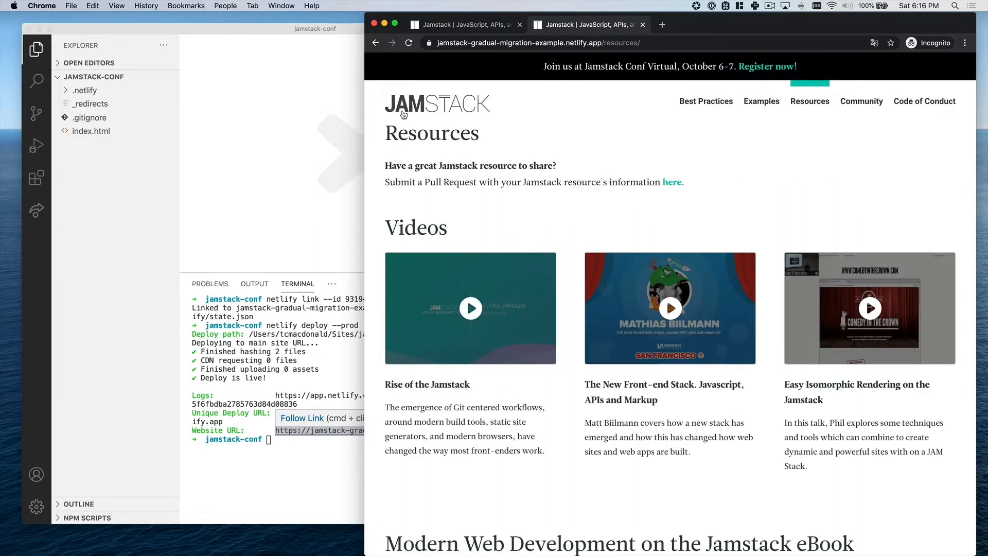